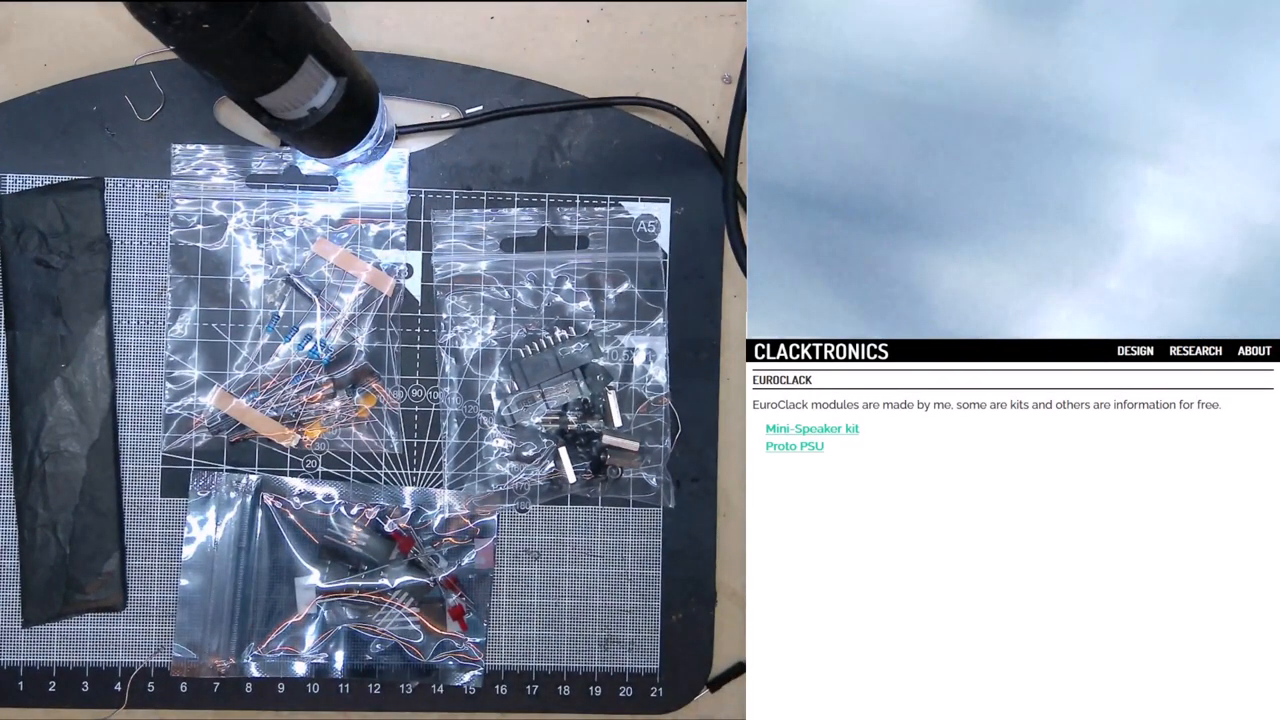
mouse_move(920, 505)
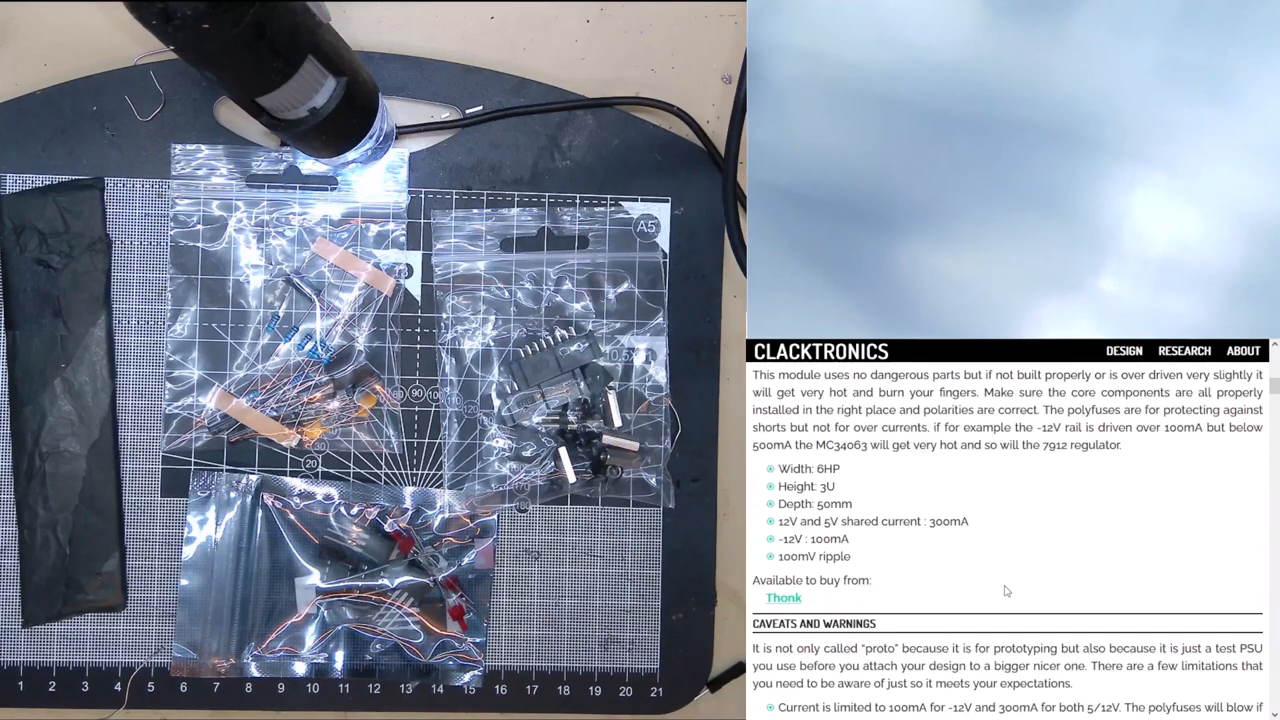
- Scroll the Proto PSU page down to the specifications and Caveats and Warnings
scroll(down, 3)
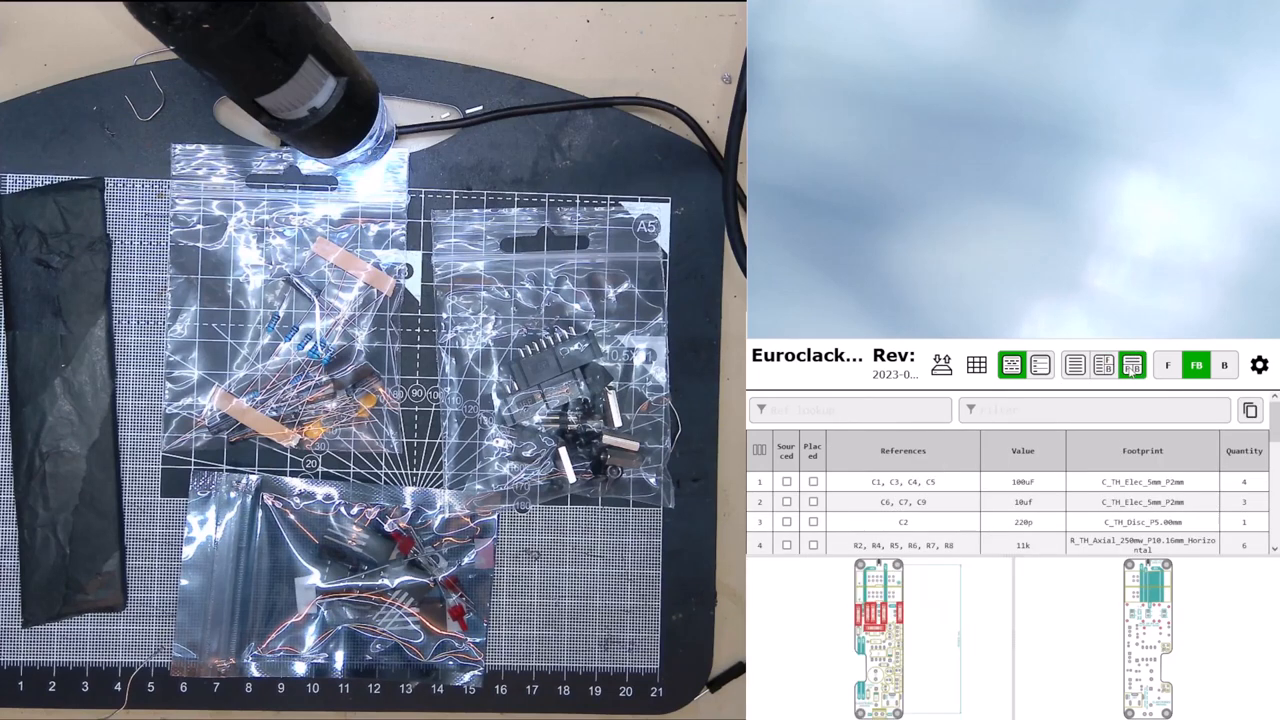
- Use the left-right layout with the BOM grouped by value, marking the 220p C2 row
click(1167, 364)
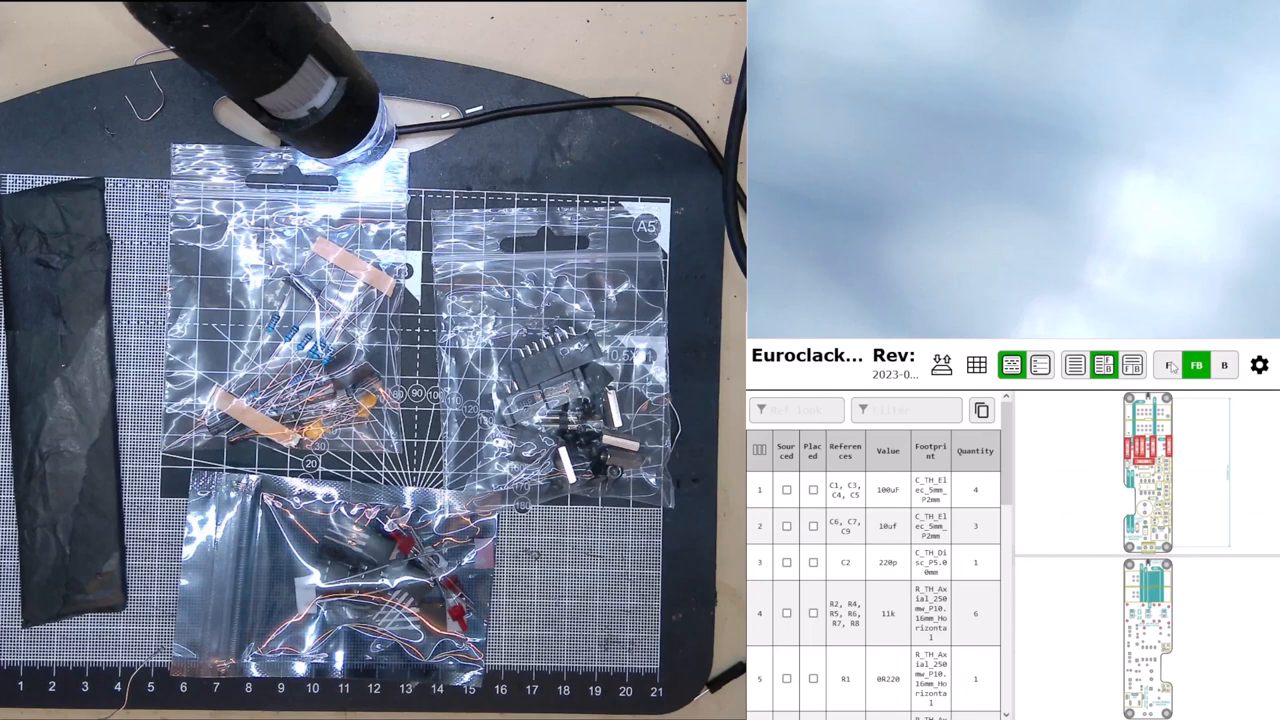
click(1168, 364)
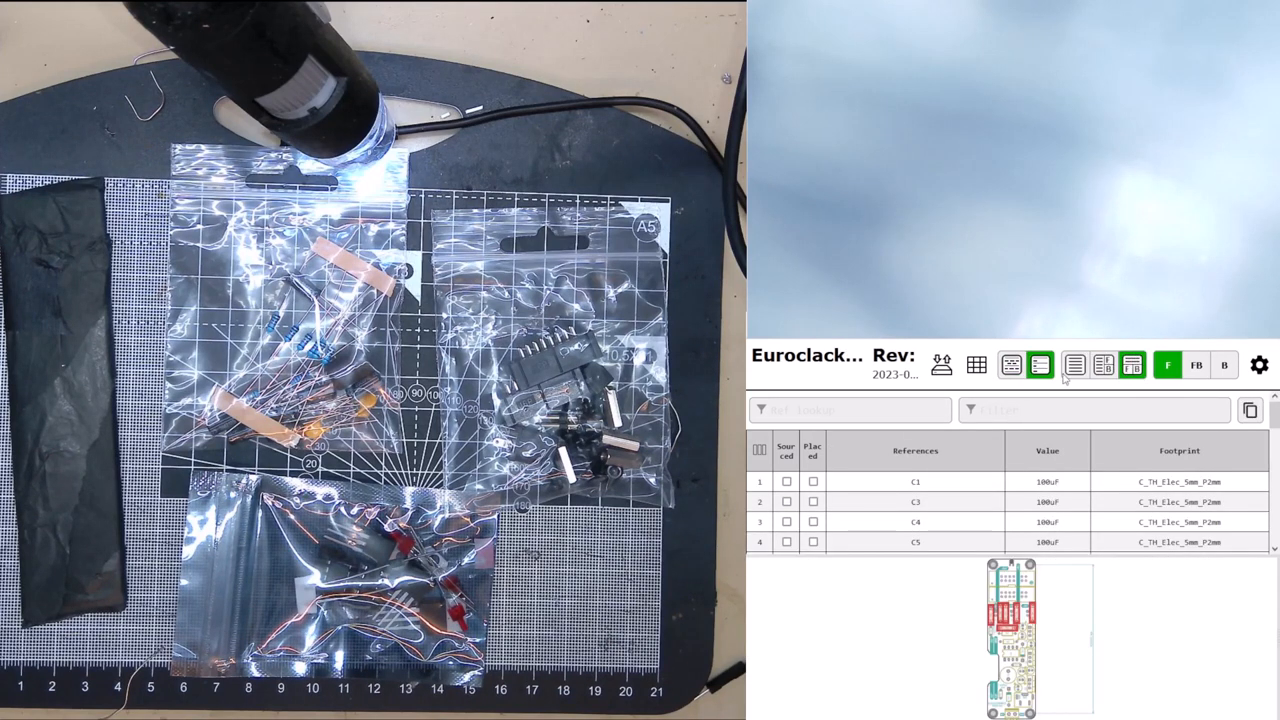
click(1011, 364)
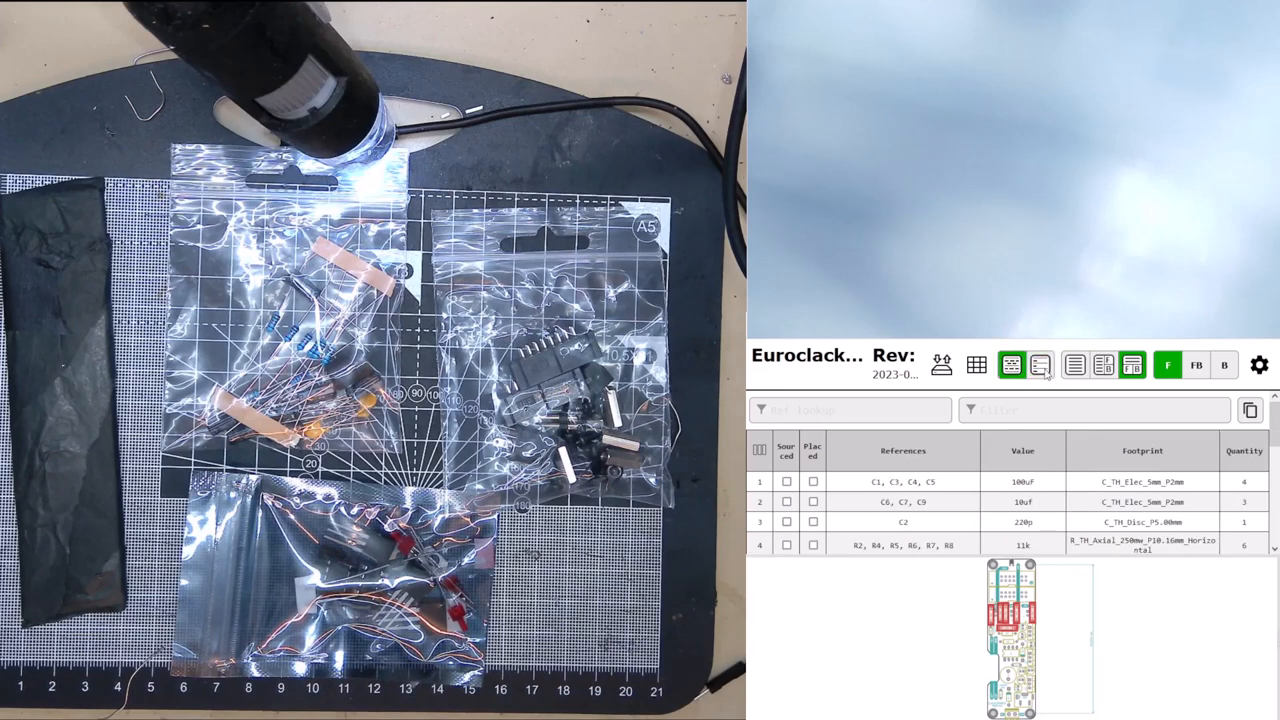
click(977, 365)
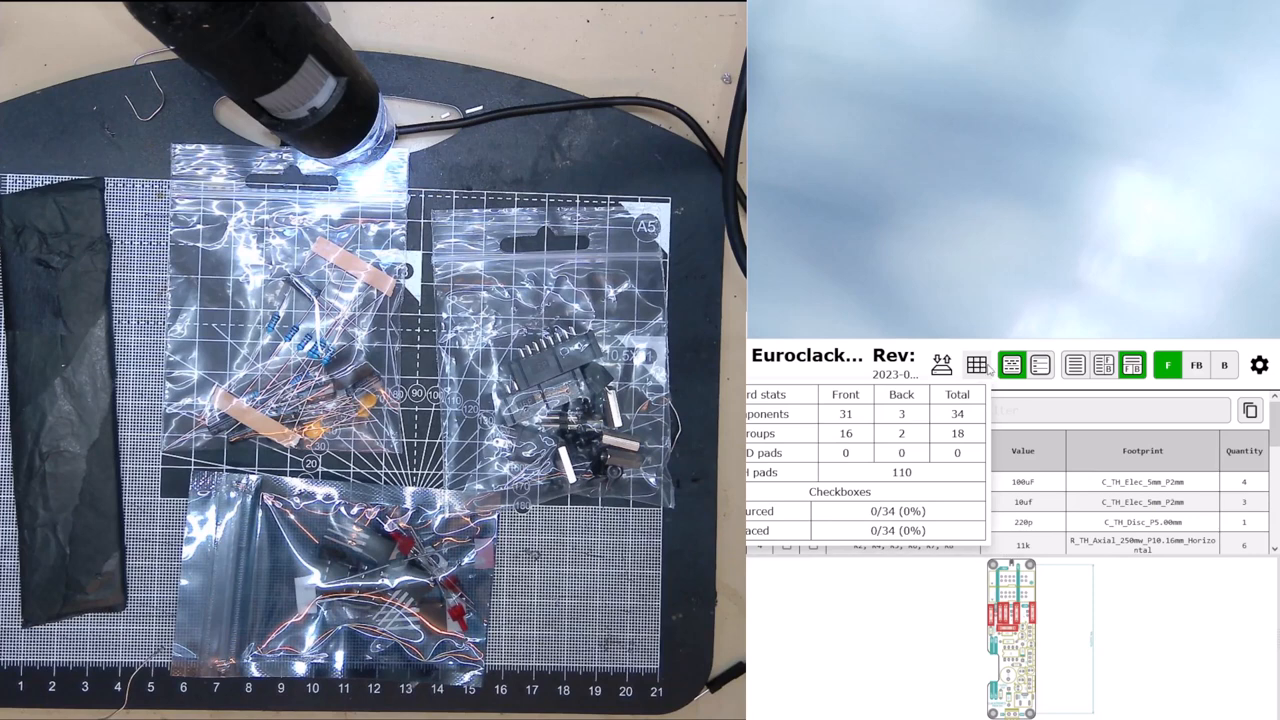
click(1040, 364)
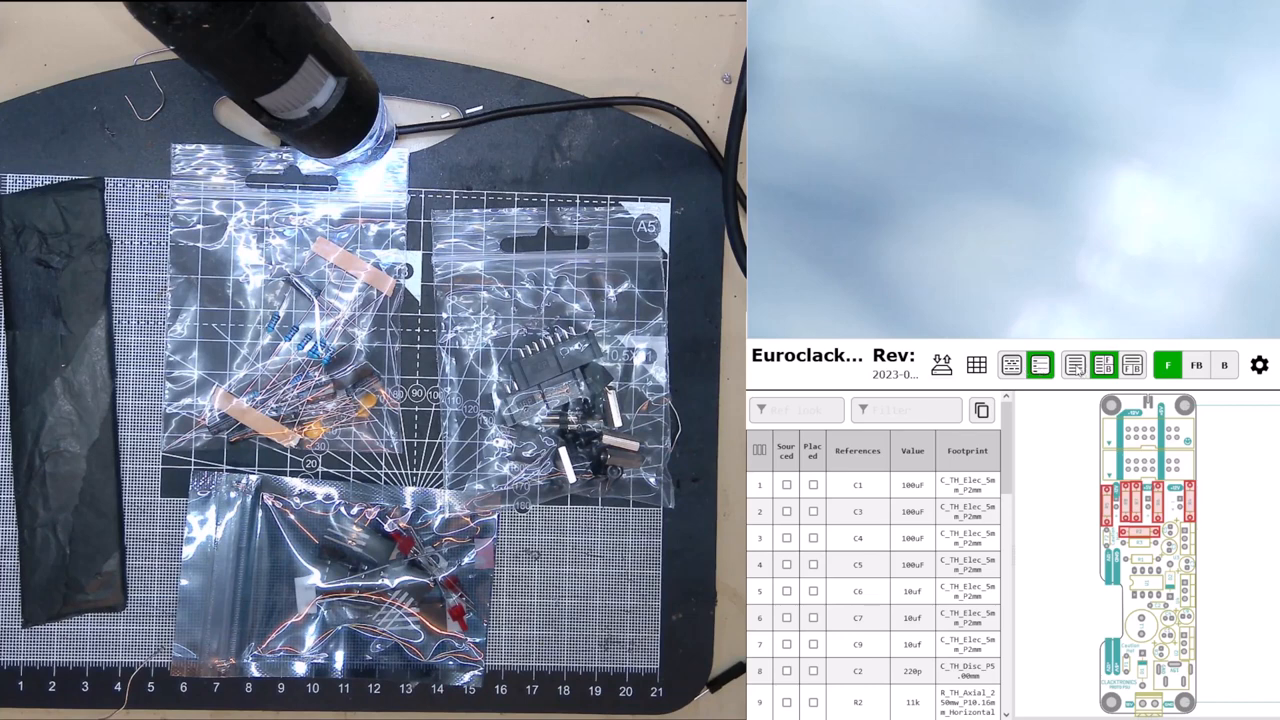
click(1011, 364)
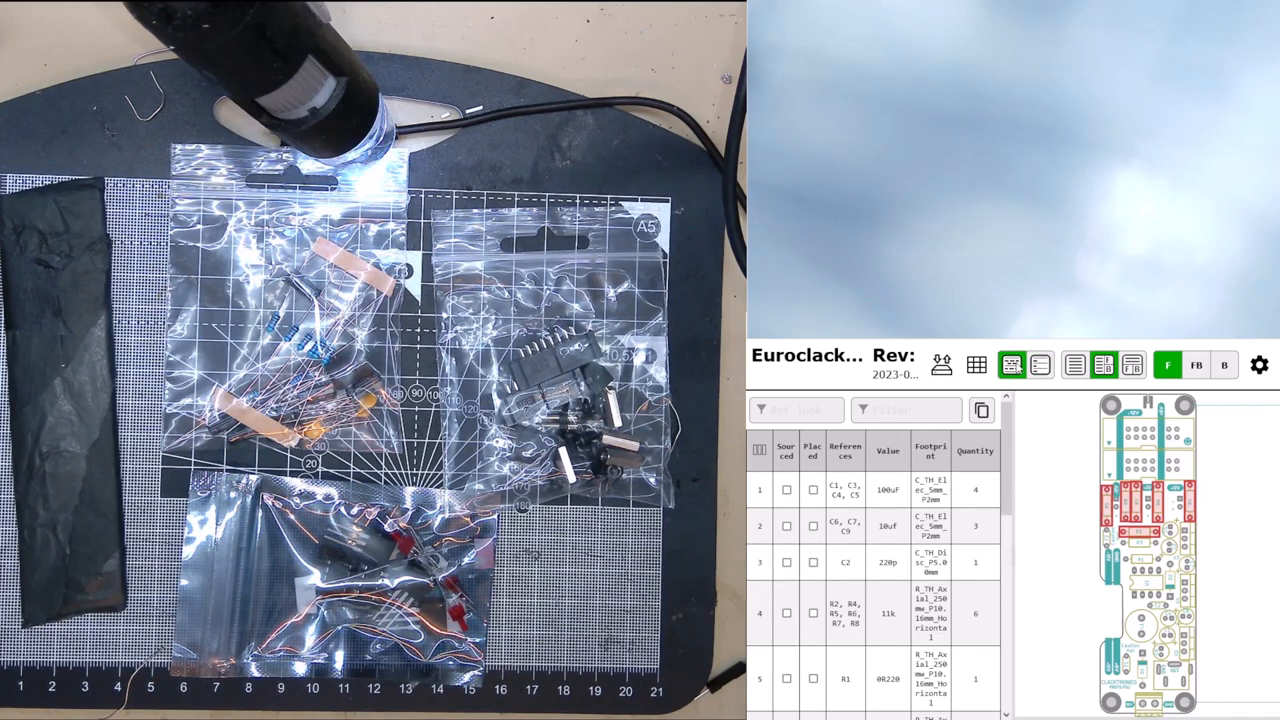
mouse_move(1013, 378)
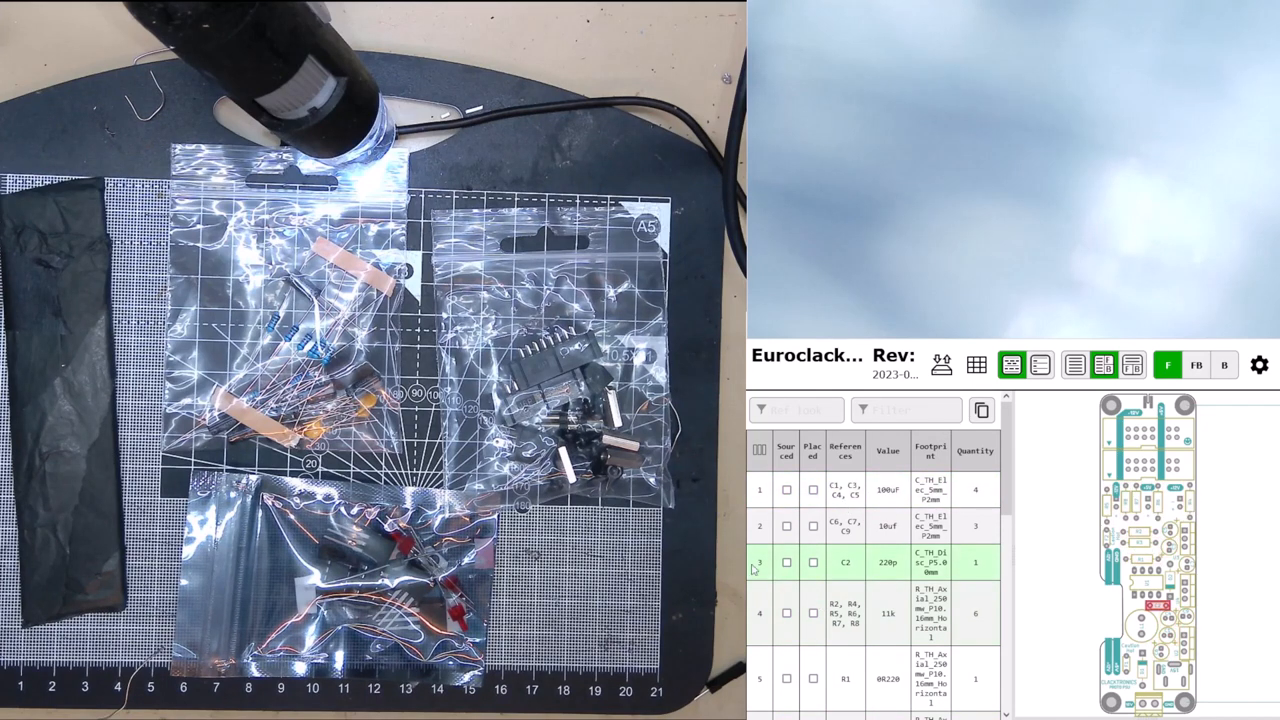
mouse_move(790, 583)
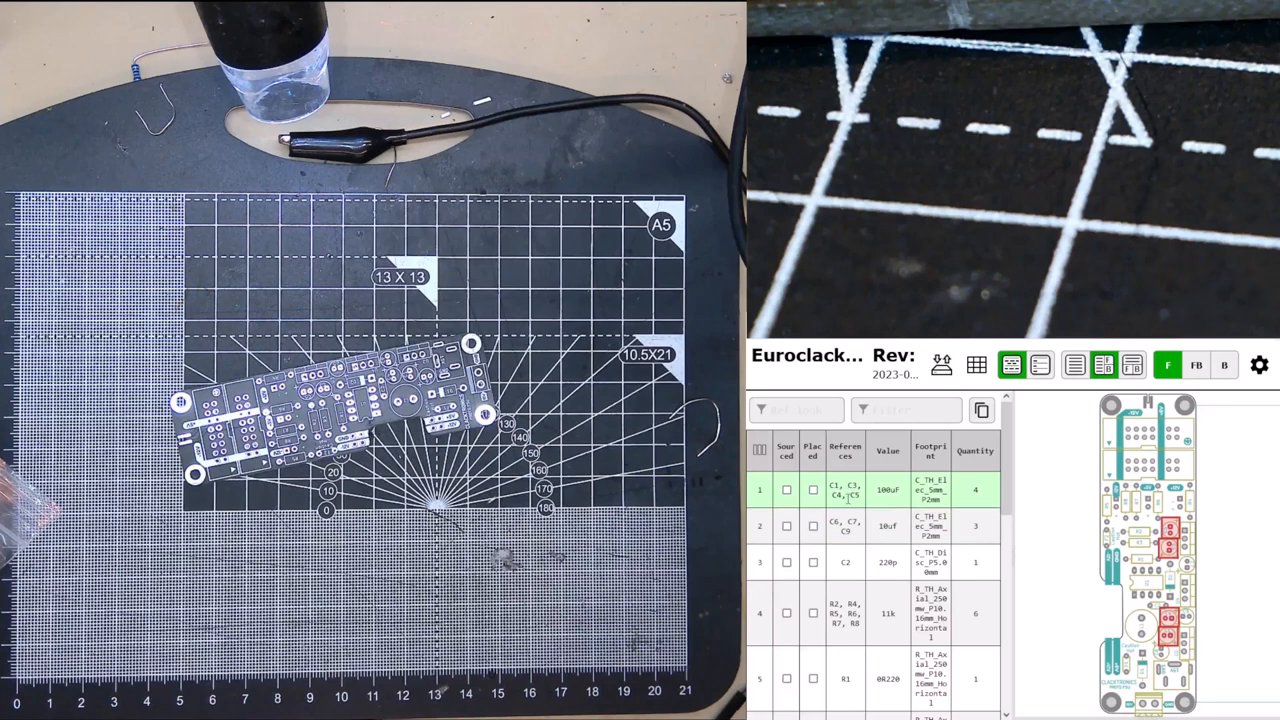
- Highlight the 100uF capacitor row C1, C3, C4, C5 on the board
click(812, 526)
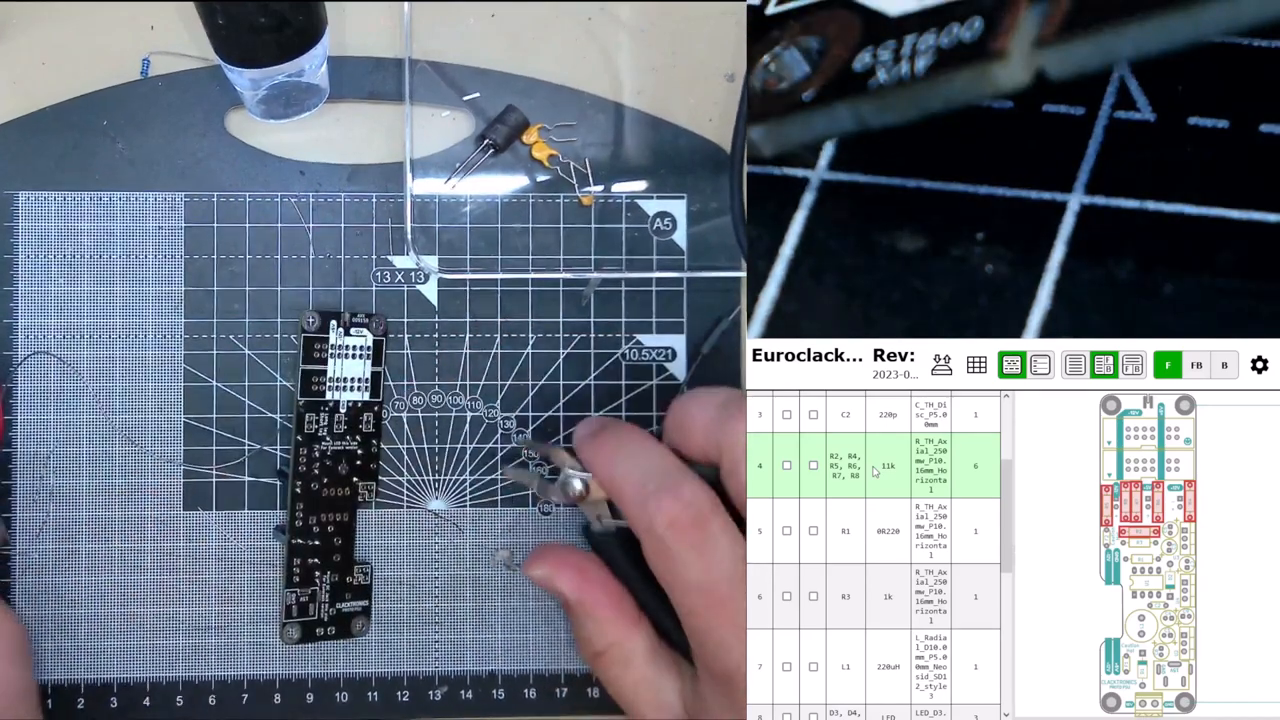
- Scroll past the regulators and highlight the J2, J3 header row on the board
scroll(down, 3)
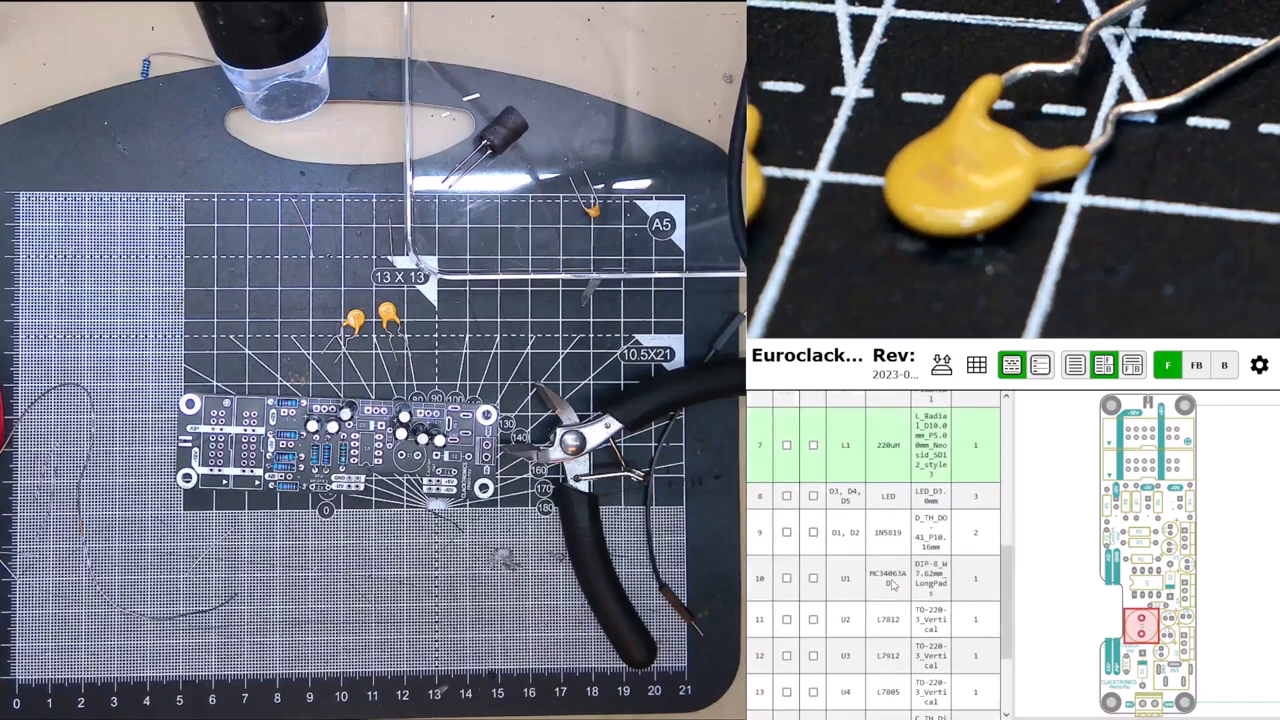
scroll(down, 3)
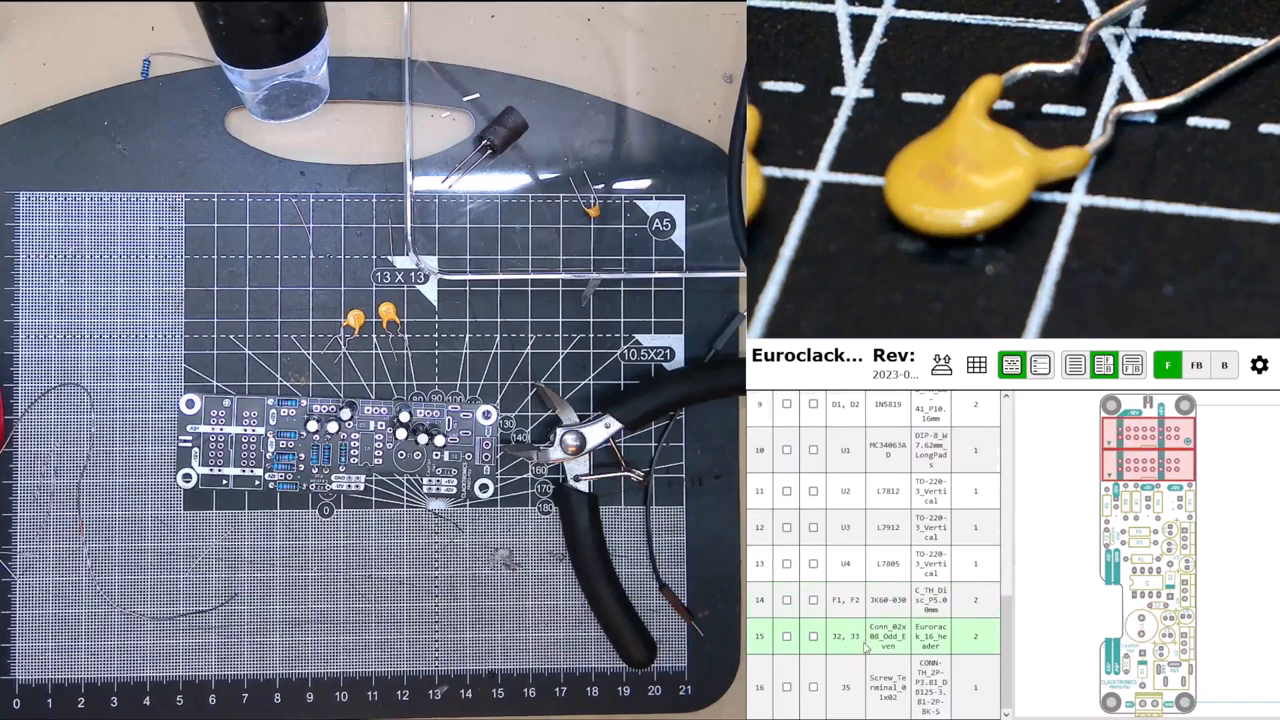
click(865, 599)
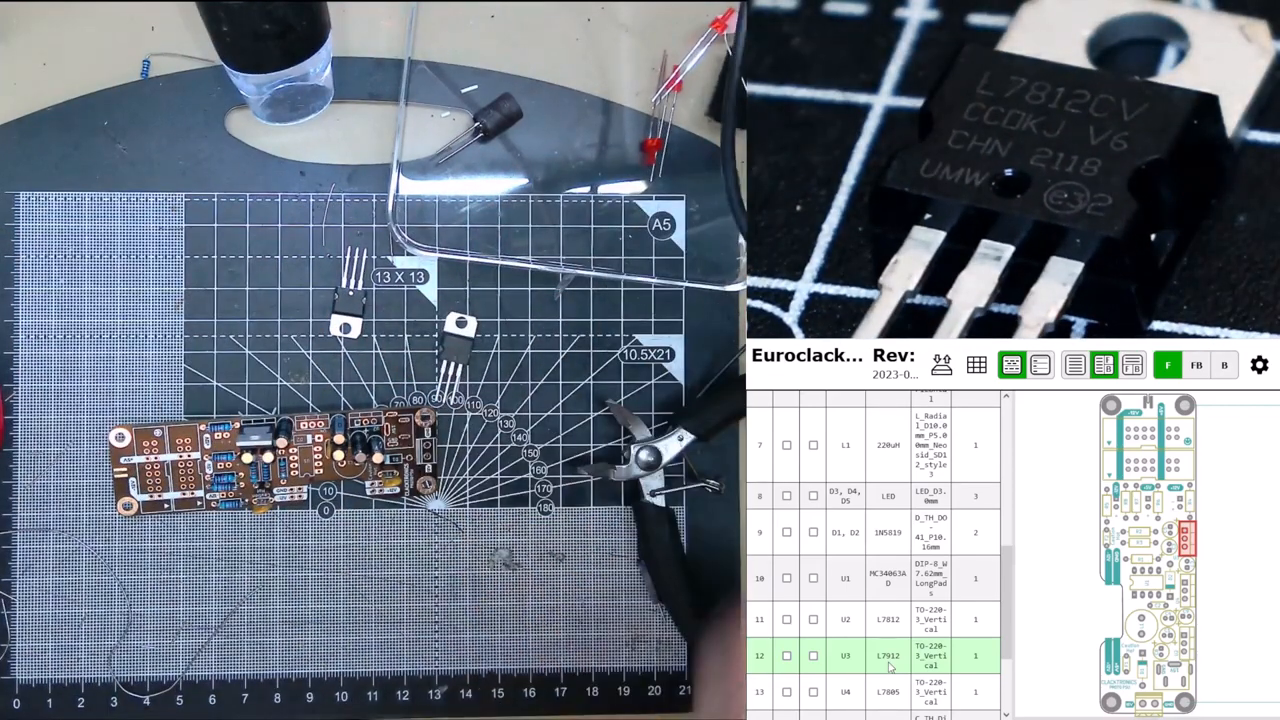
- Highlight the U3 L7912 regulator row on the PCB view
click(888, 619)
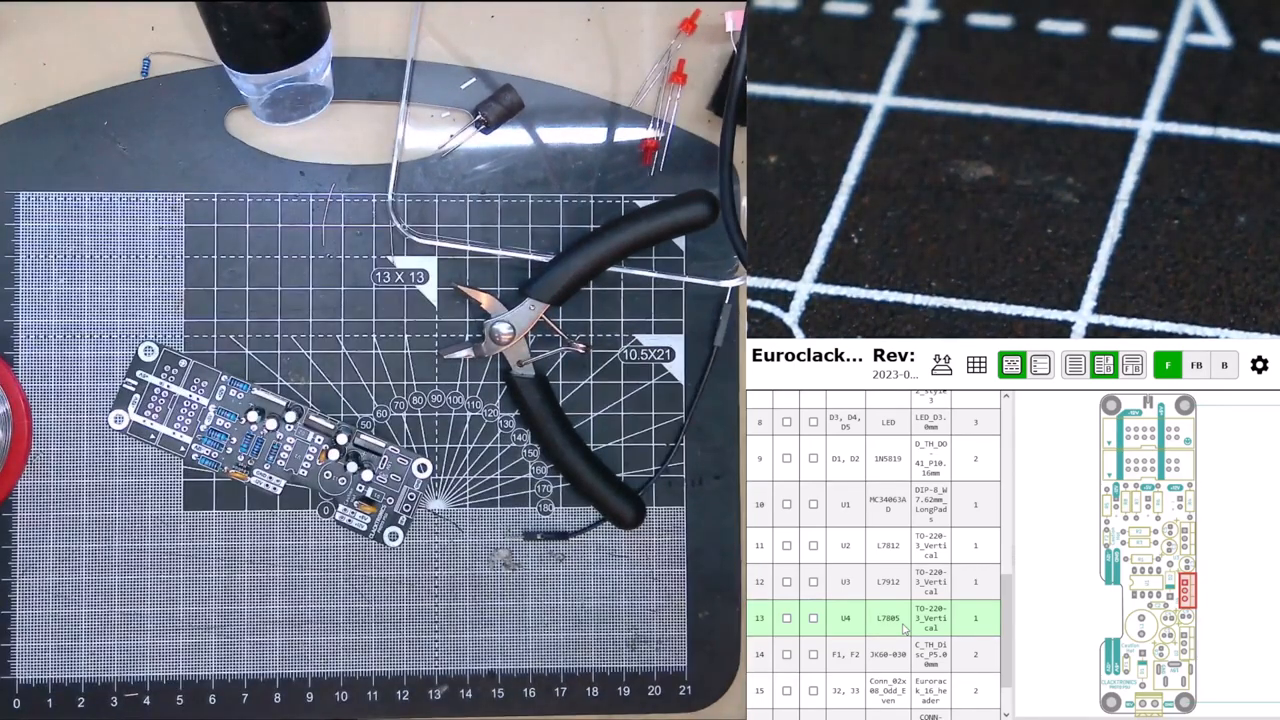
- Highlight the U4 L7805 regulator row so its footprint is outlined
click(845, 458)
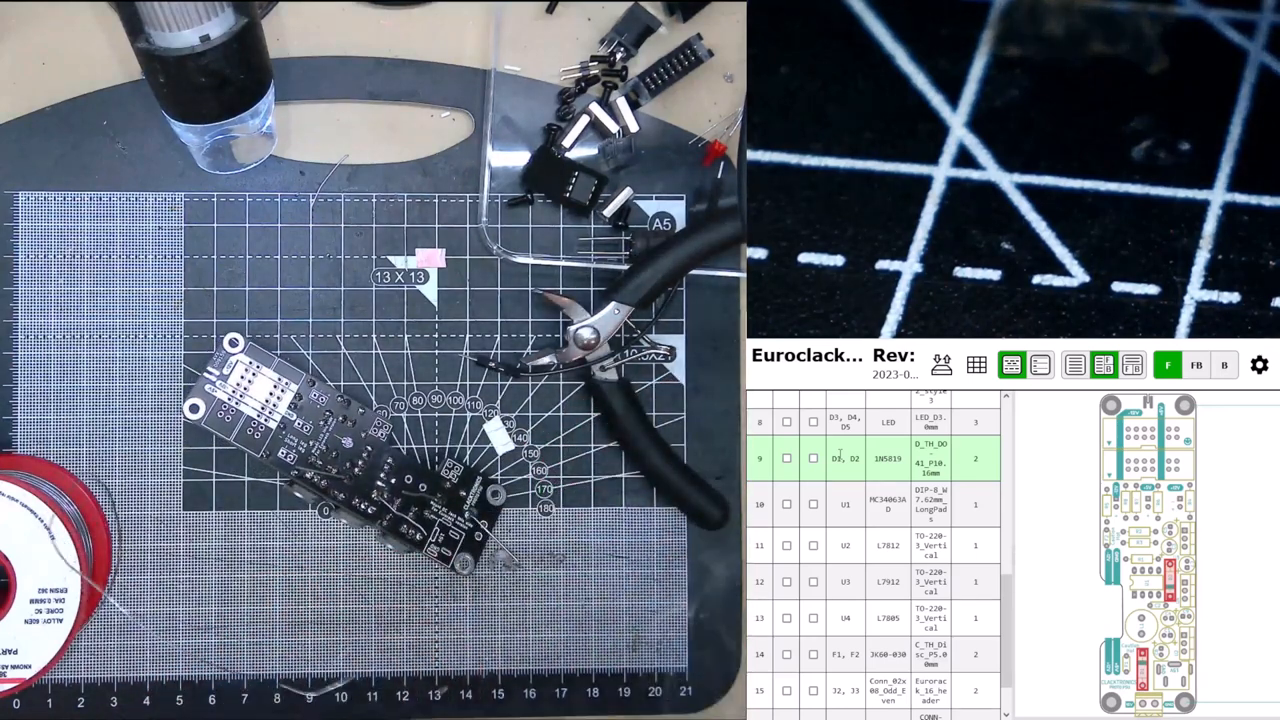